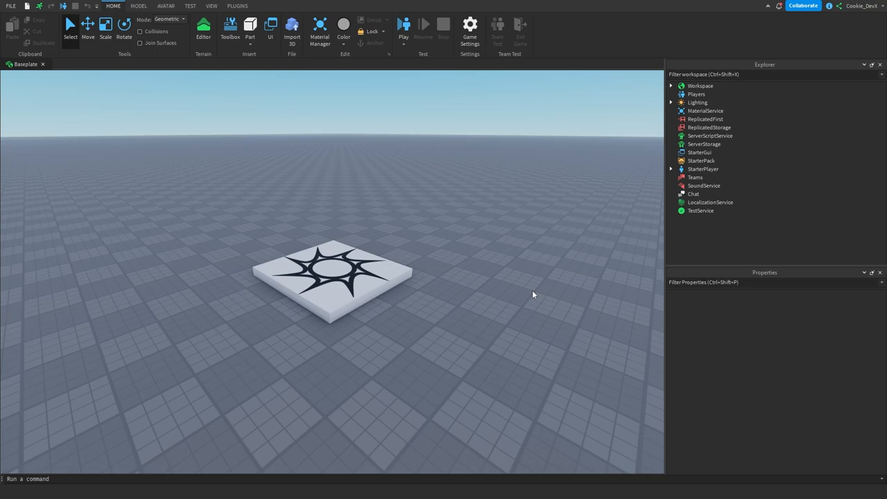
mouse_move(251, 124)
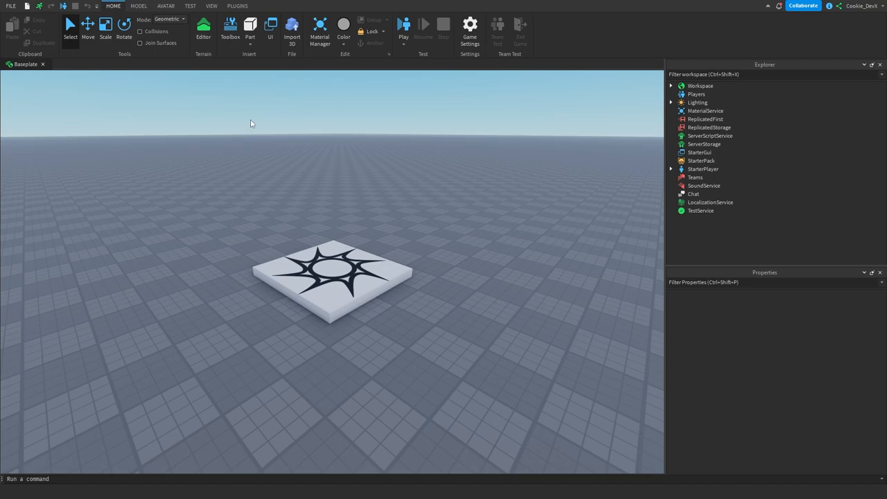
mouse_move(477, 238)
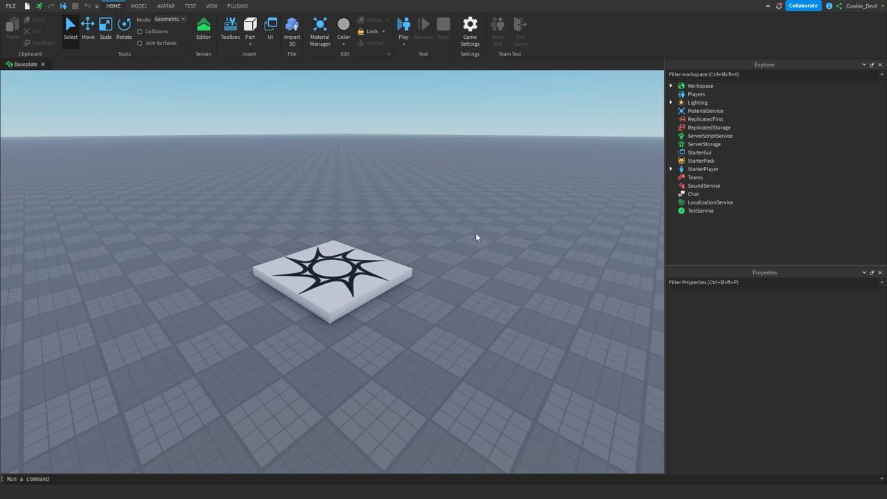
mouse_move(624, 214)
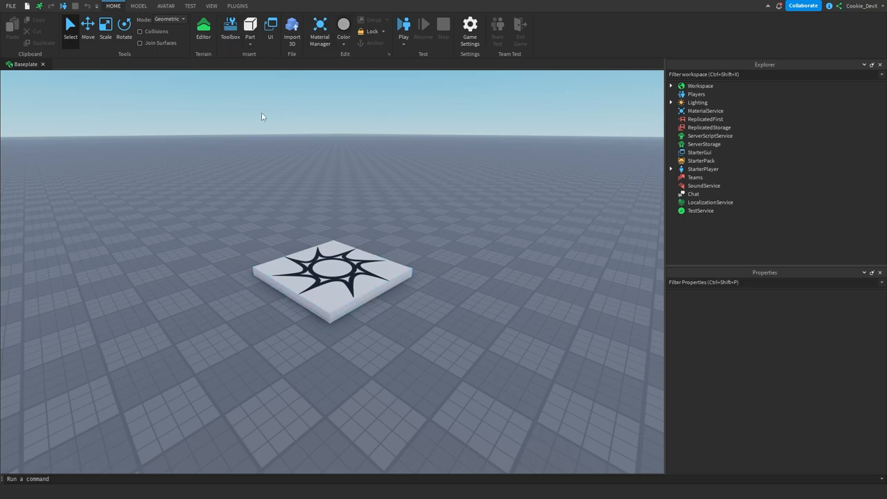
Step: Insert a new floating part and add a Highlight object to it
left_click(250, 26)
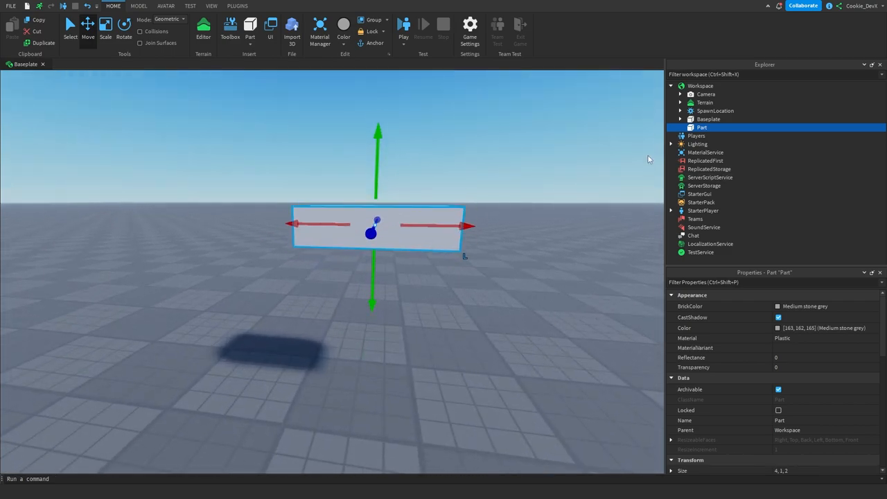
left_click(762, 127)
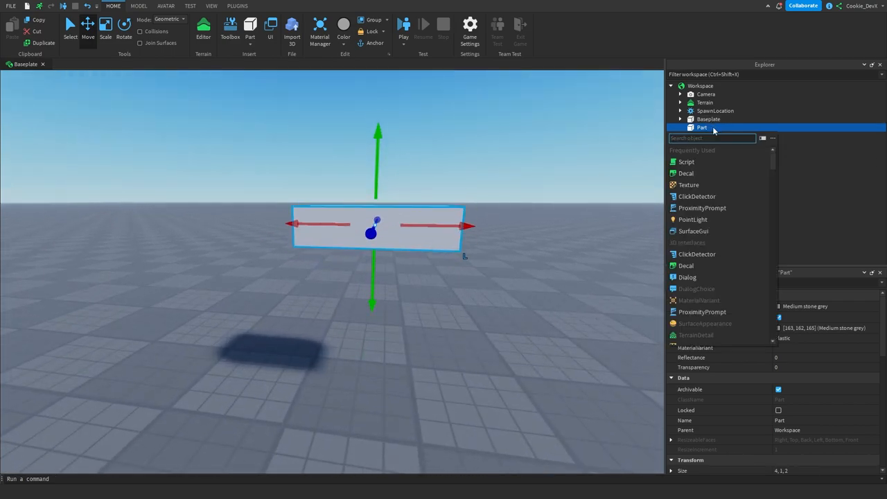
type("high")
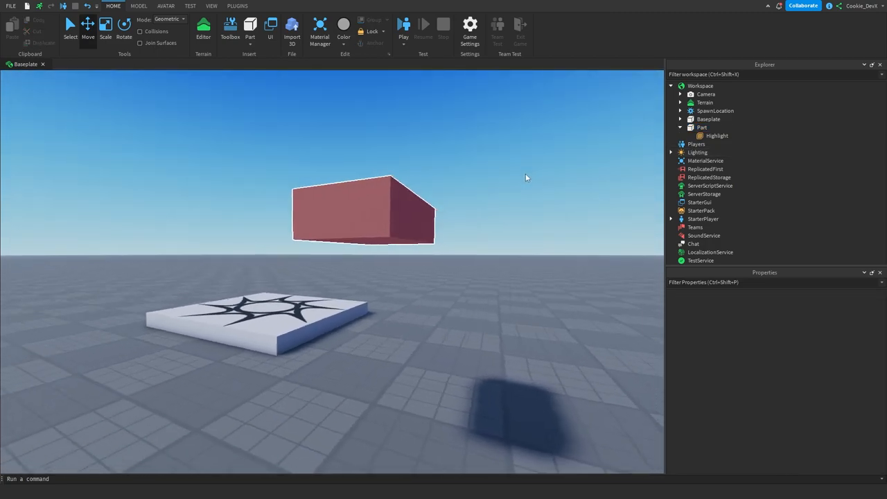
left_click(364, 212)
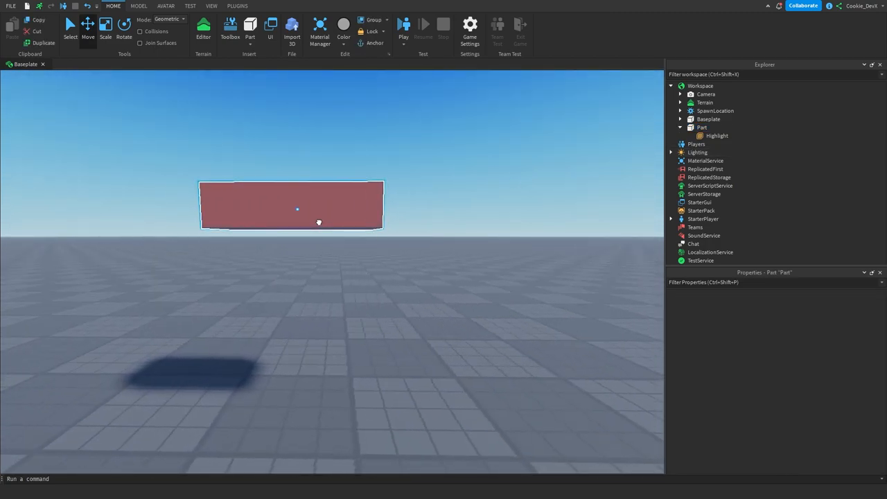
left_click(717, 135)
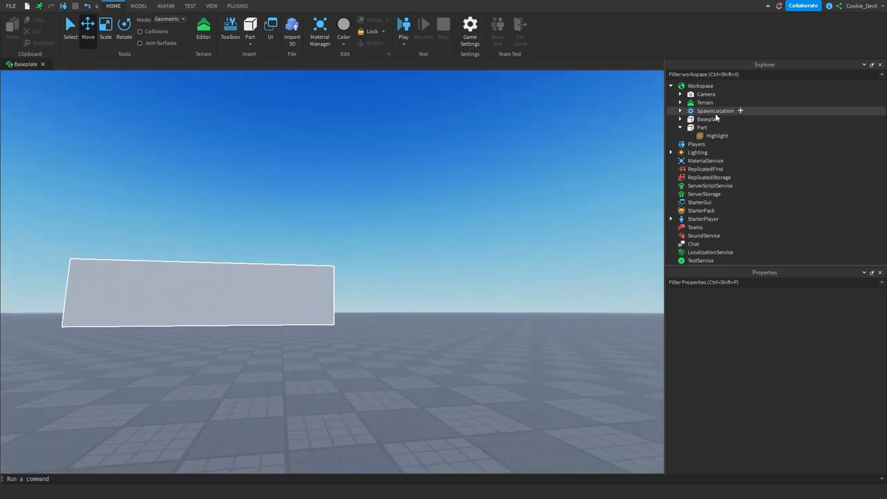
Step: Adjust the part Highlight's FillTransparency between see-through and opaque red fills
left_click(717, 135)
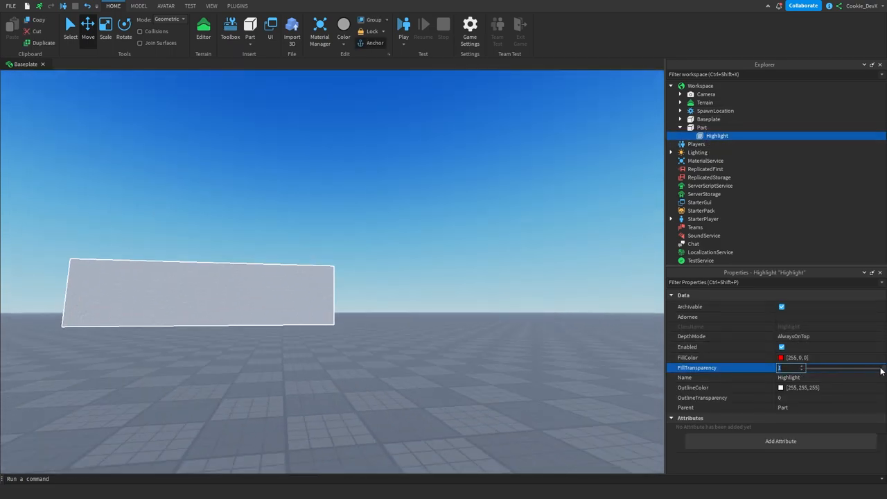
left_click_drag(779, 367, 854, 368)
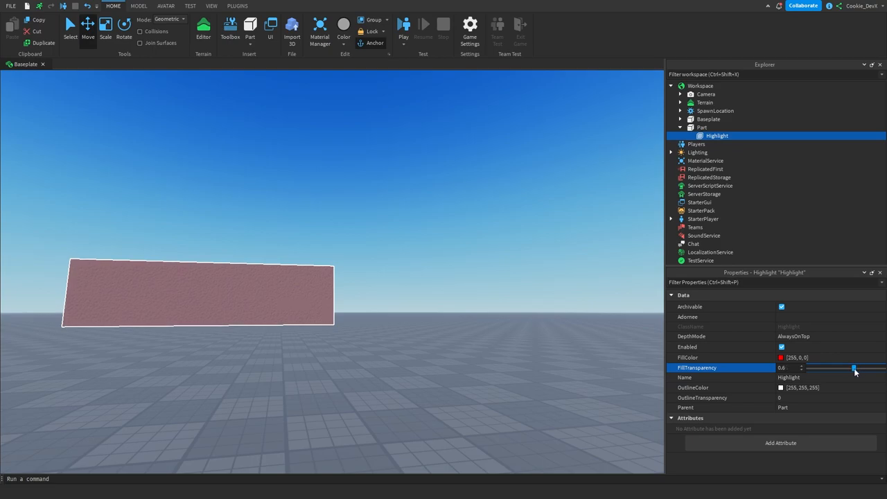
left_click_drag(854, 368, 820, 368)
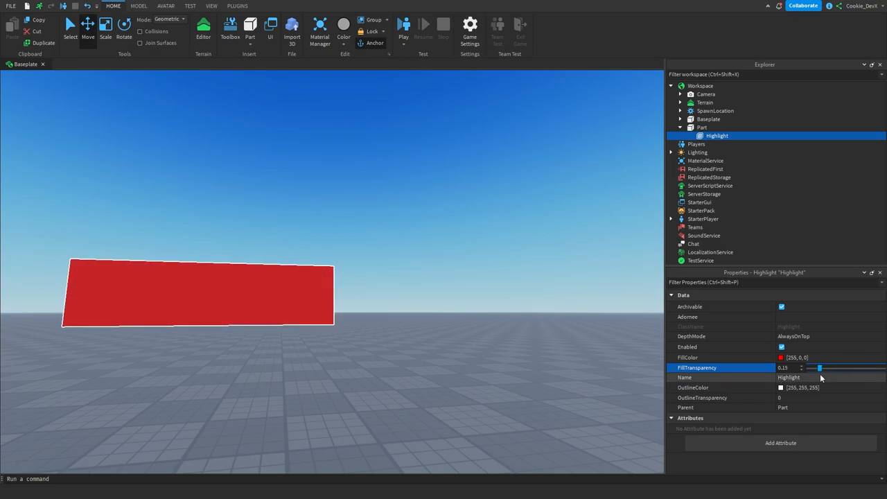
left_click_drag(821, 367, 808, 368)
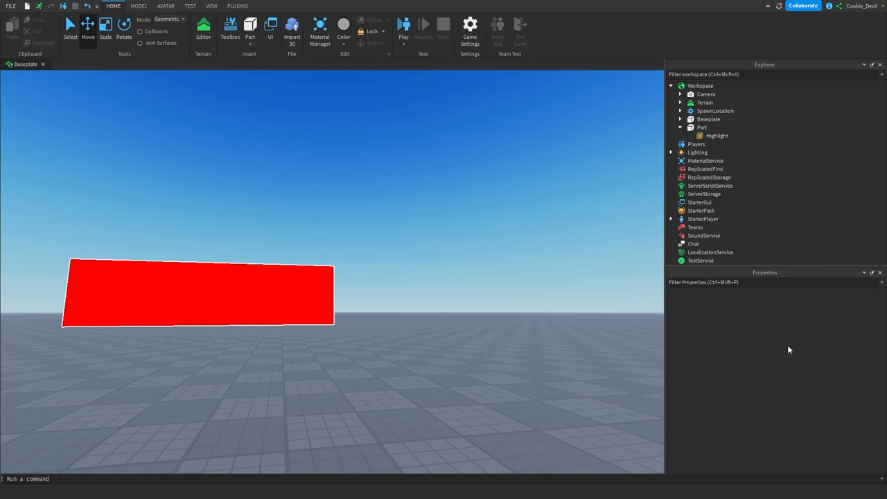
Step: Open the Highlight's FillColor picker and discard the new fill colour
left_click(717, 135)
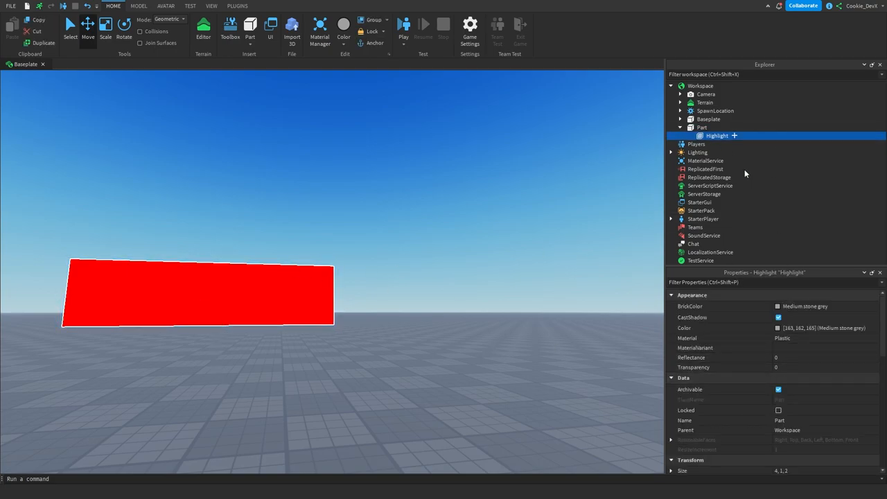
left_click(781, 357)
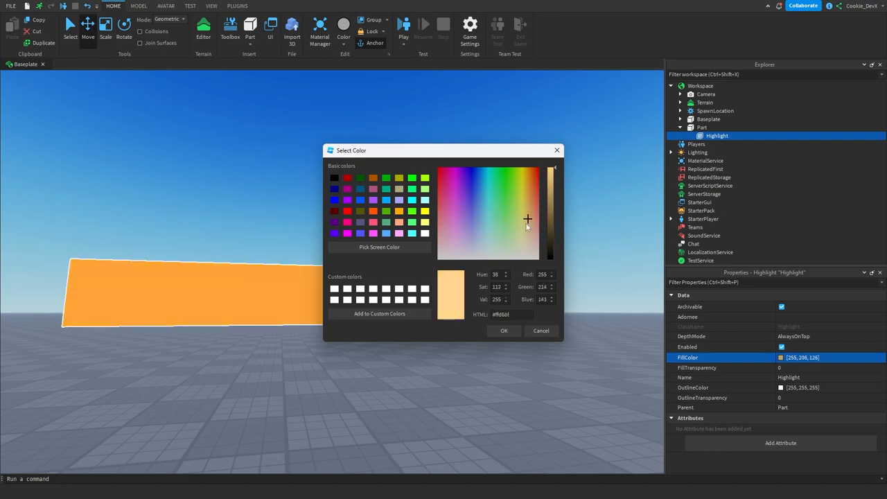
left_click(505, 331)
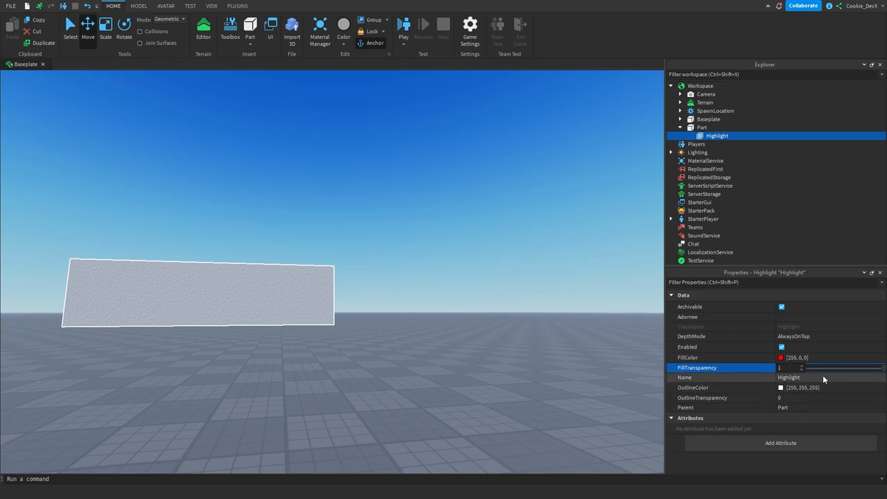
left_click(781, 387)
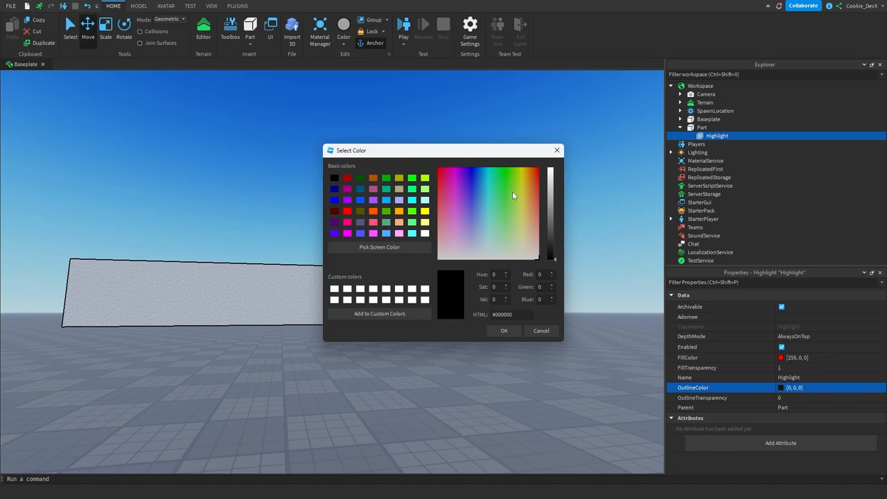
left_click(525, 175)
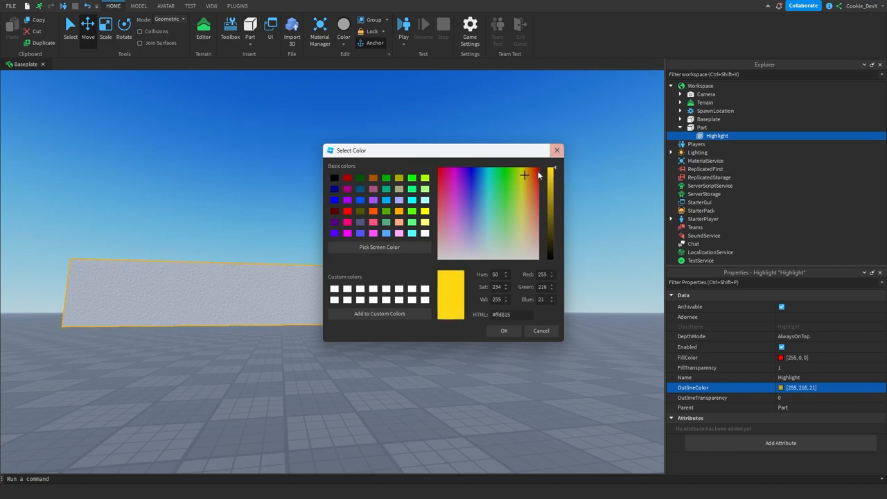
left_click(511, 185)
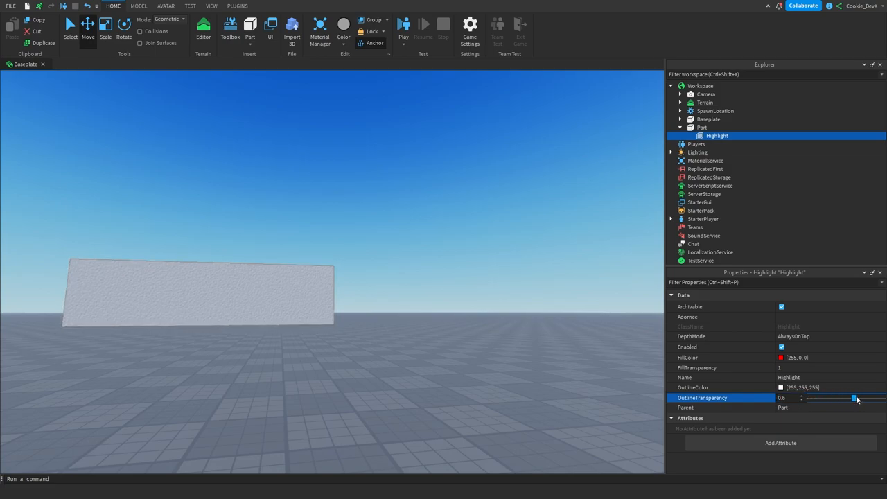
left_click_drag(854, 398, 807, 398)
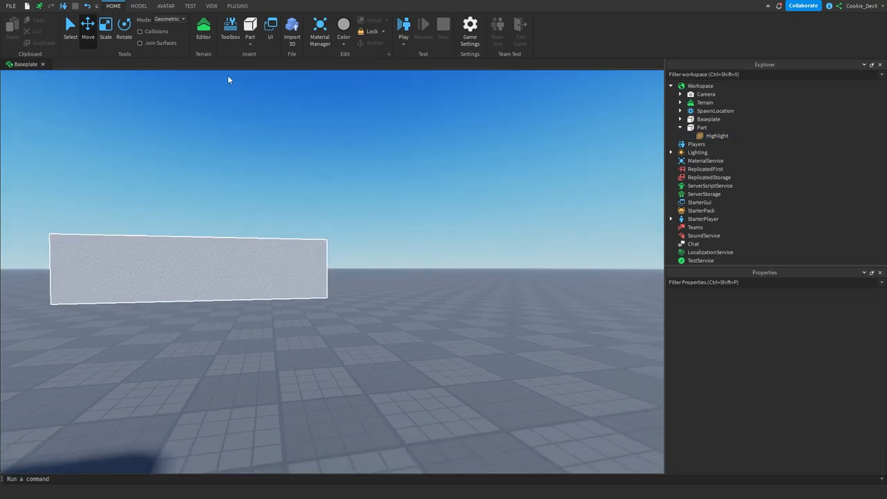
Step: Insert an R6 dummy through Rig Builder and add a Highlight to its model
left_click(230, 31)
type("h")
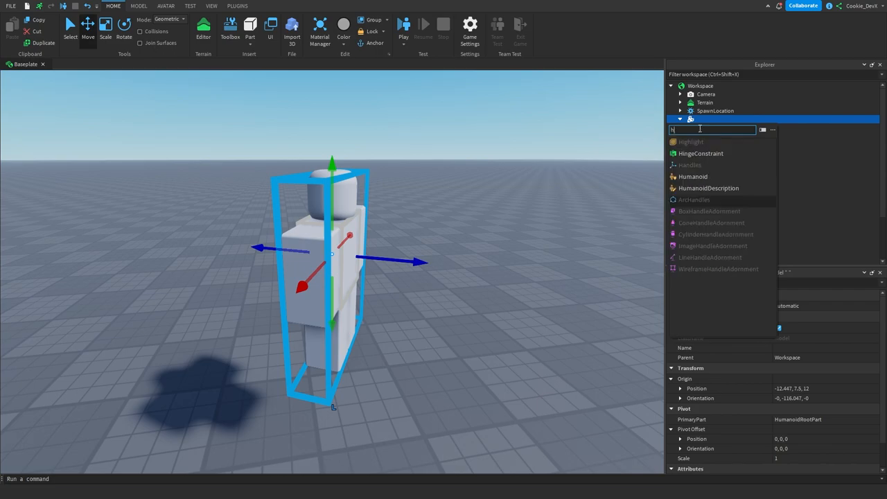
left_click(692, 141)
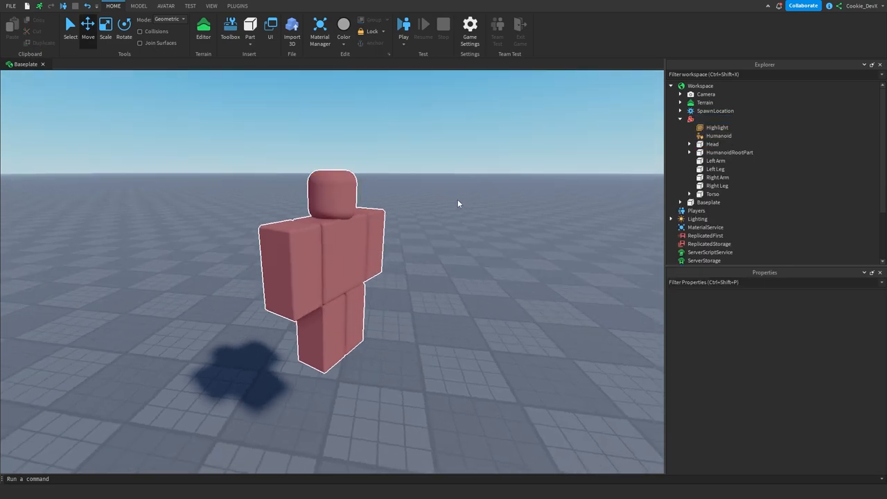
left_click(716, 127)
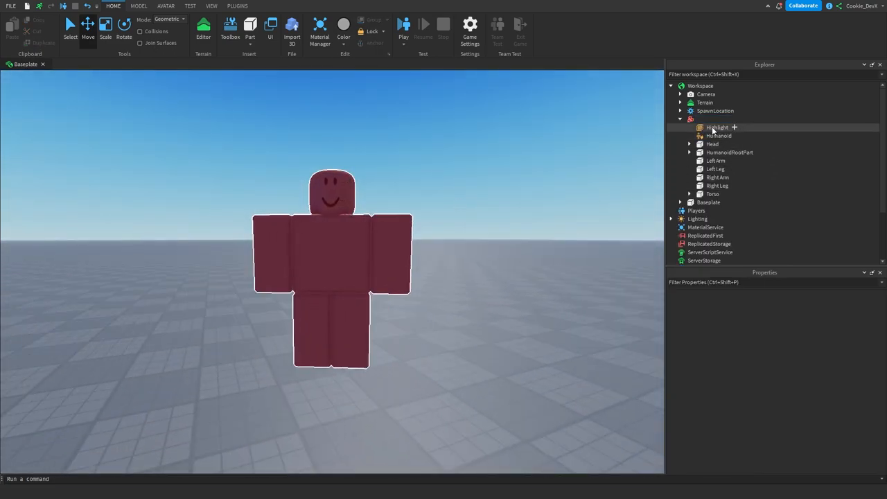
Step: Set the dummy Highlight's FillTransparency to 0.65, discard a blue fill, and open OutlineColor
left_click(718, 127)
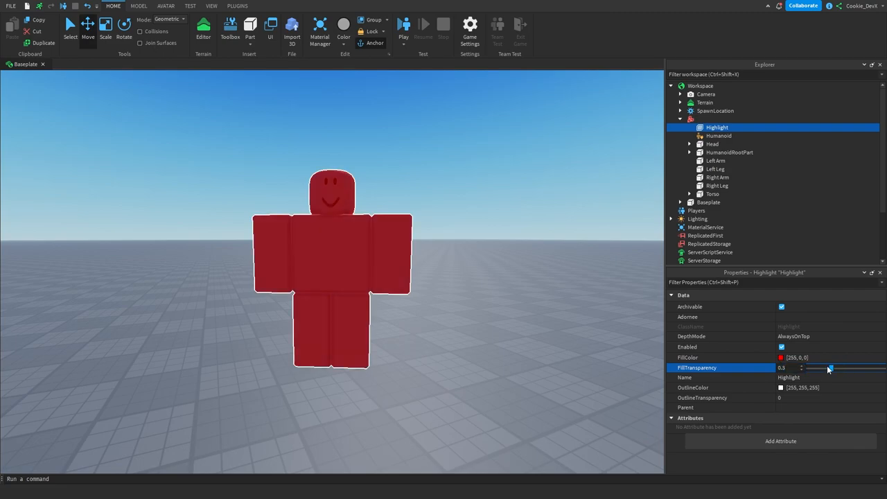
left_click_drag(830, 368, 858, 368)
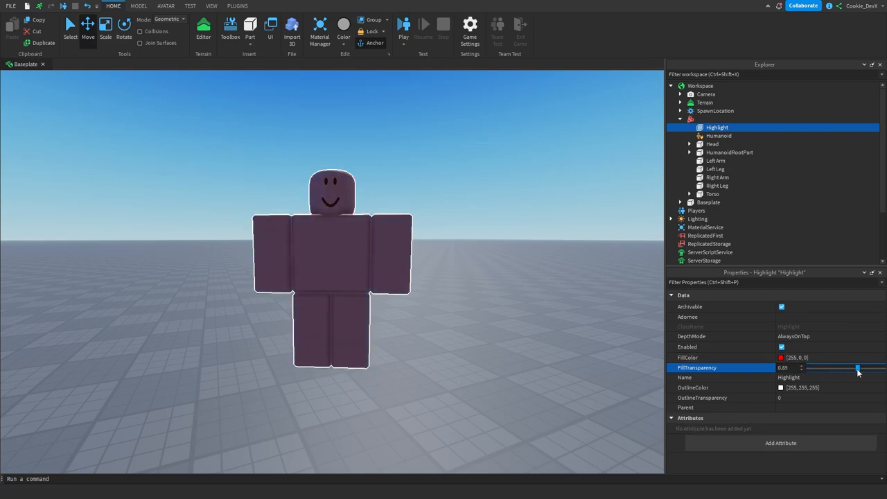
left_click(781, 357)
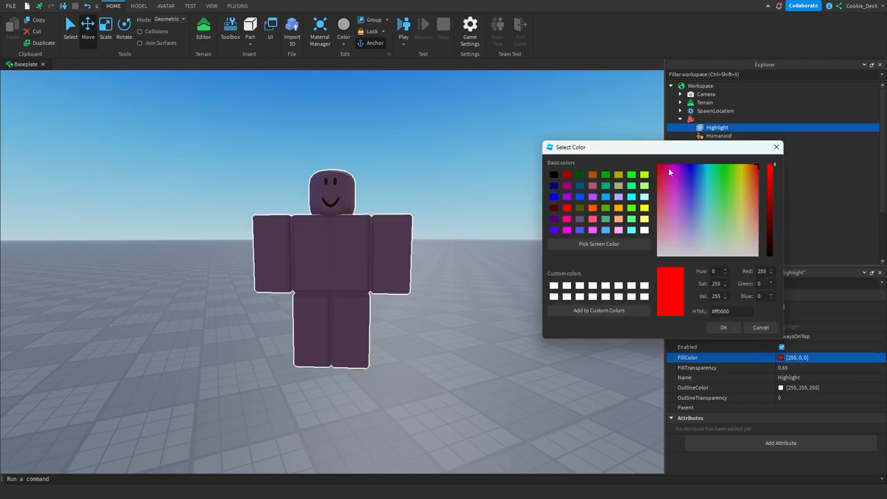
left_click(696, 176)
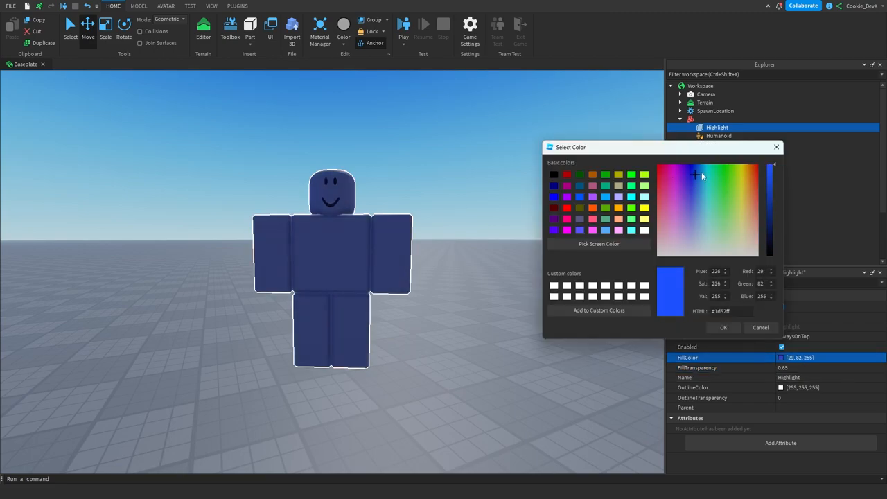
left_click(724, 327)
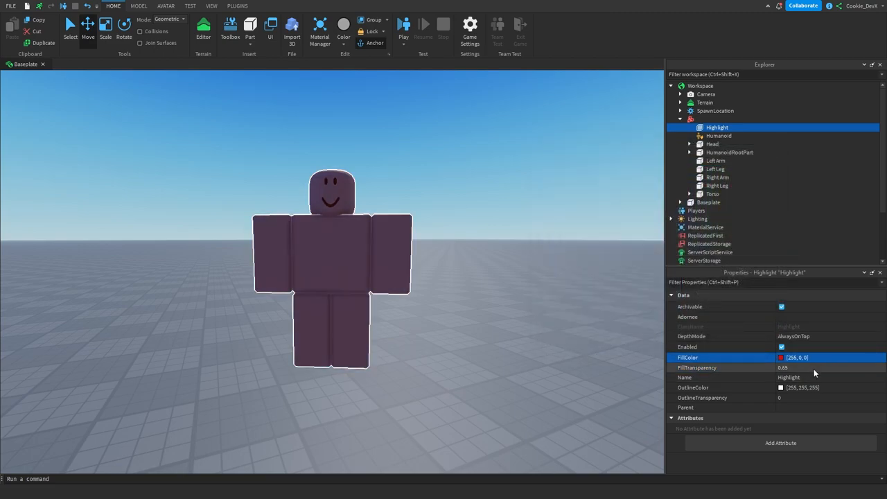
left_click(780, 388)
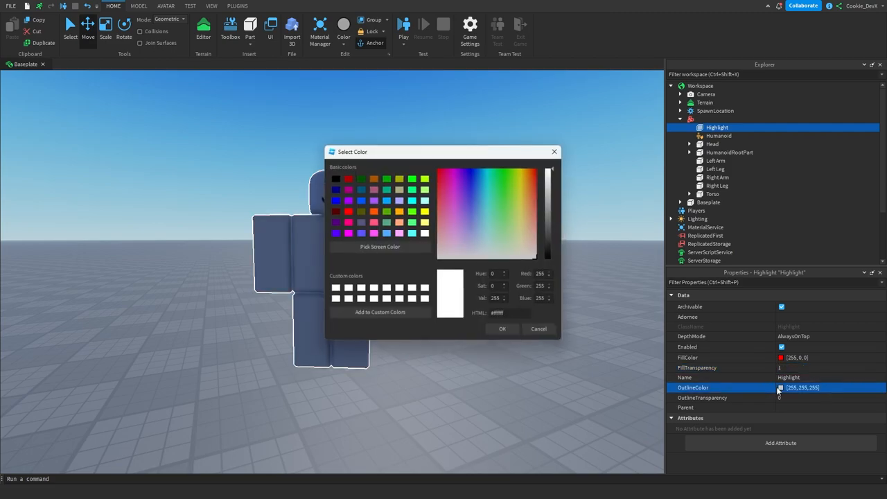